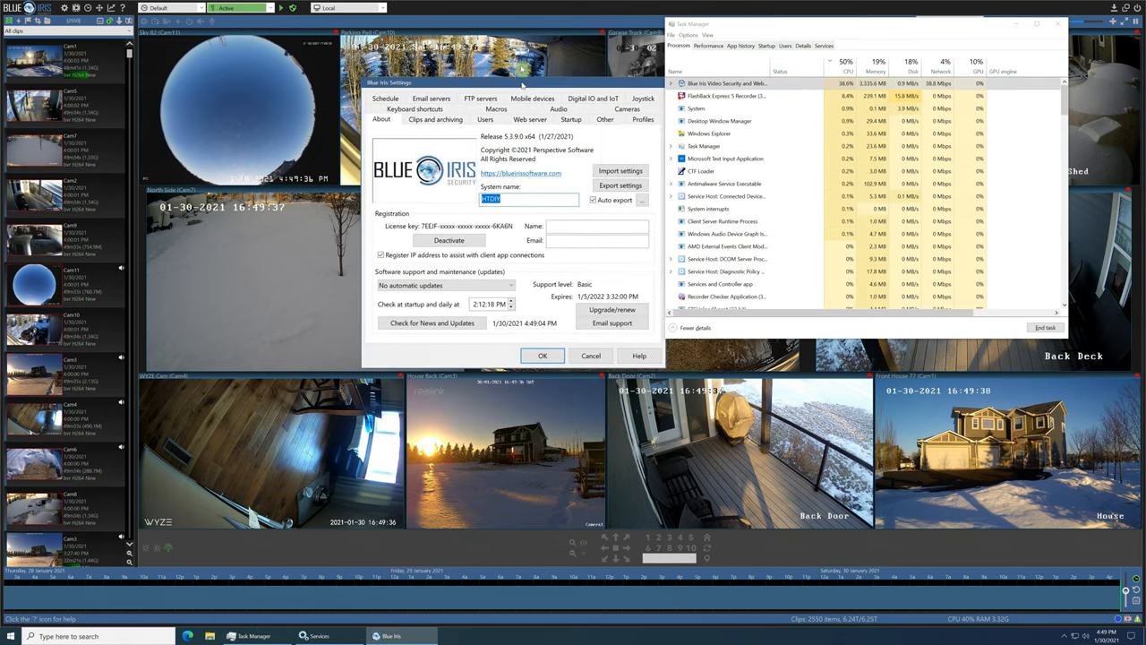
Enable 'Run as a Windows service' in Startup settings, confirm login credentials, and install the service
{"action": "left_click", "coordinate": [569, 88]}
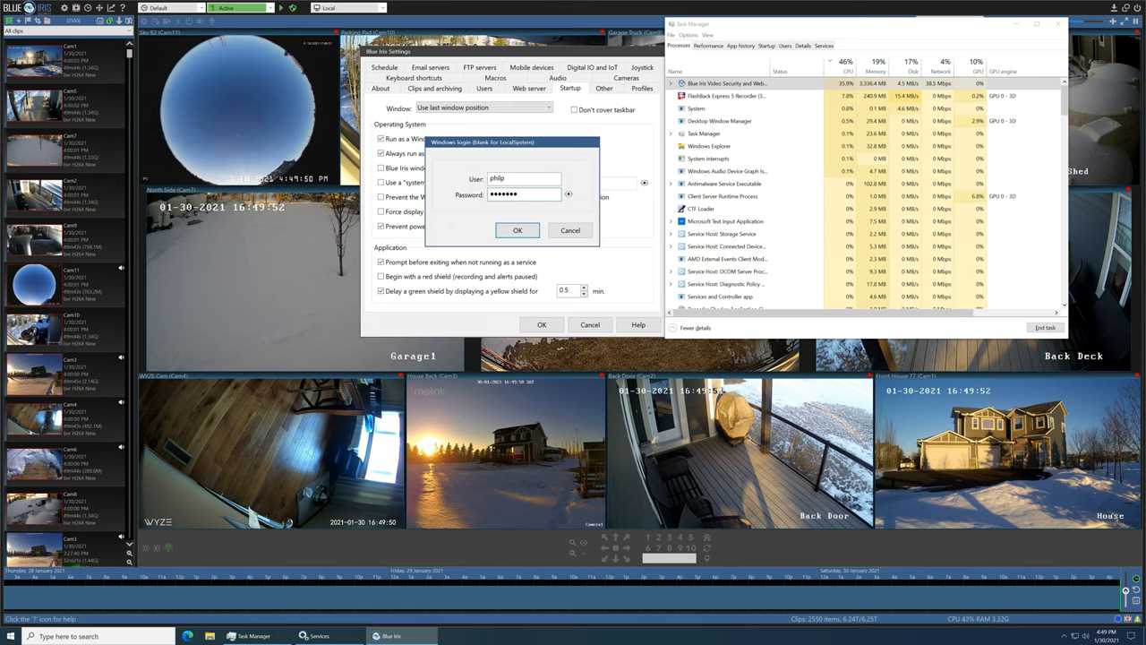
{"action": "left_click", "coordinate": [516, 230]}
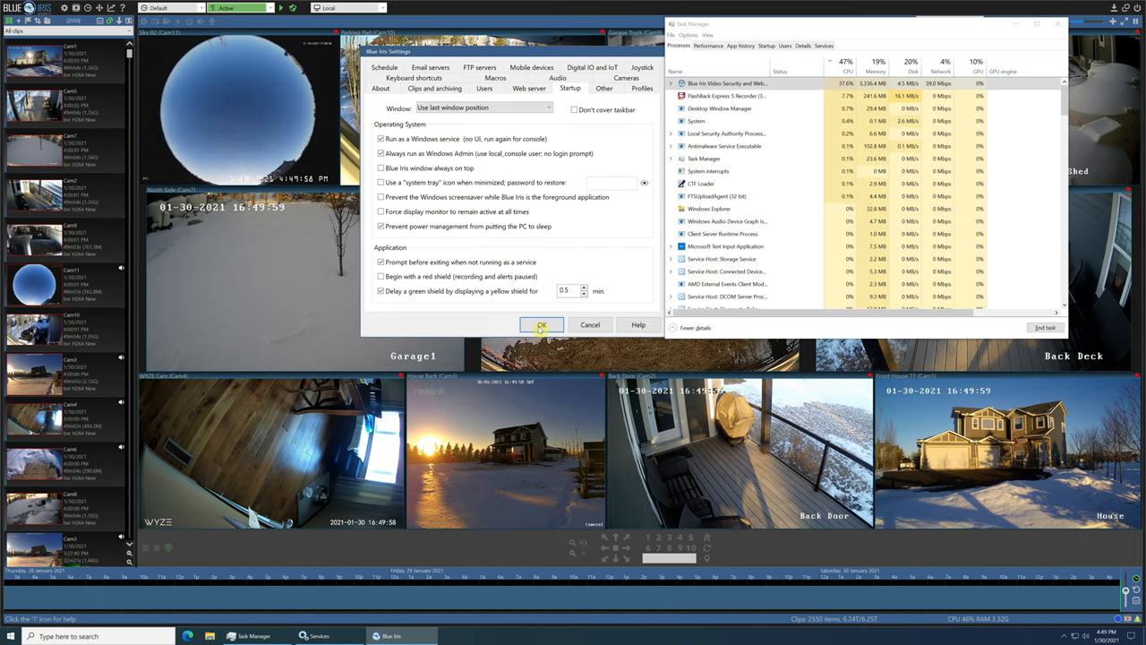
{"action": "left_click", "coordinate": [541, 324]}
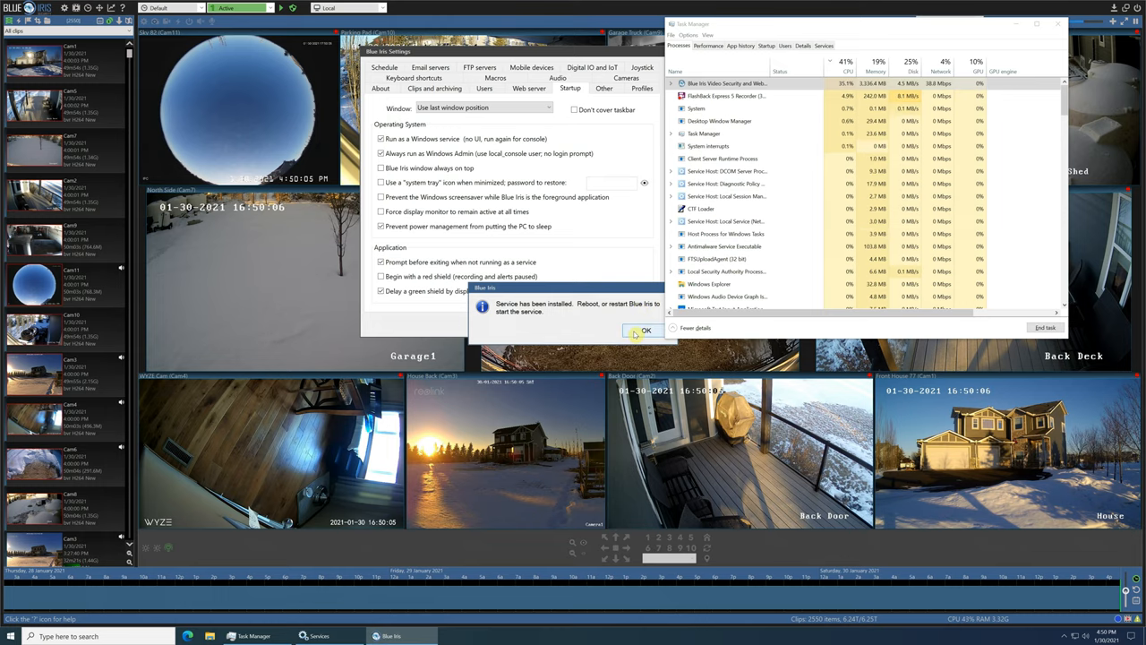
{"action": "left_click", "coordinate": [646, 330]}
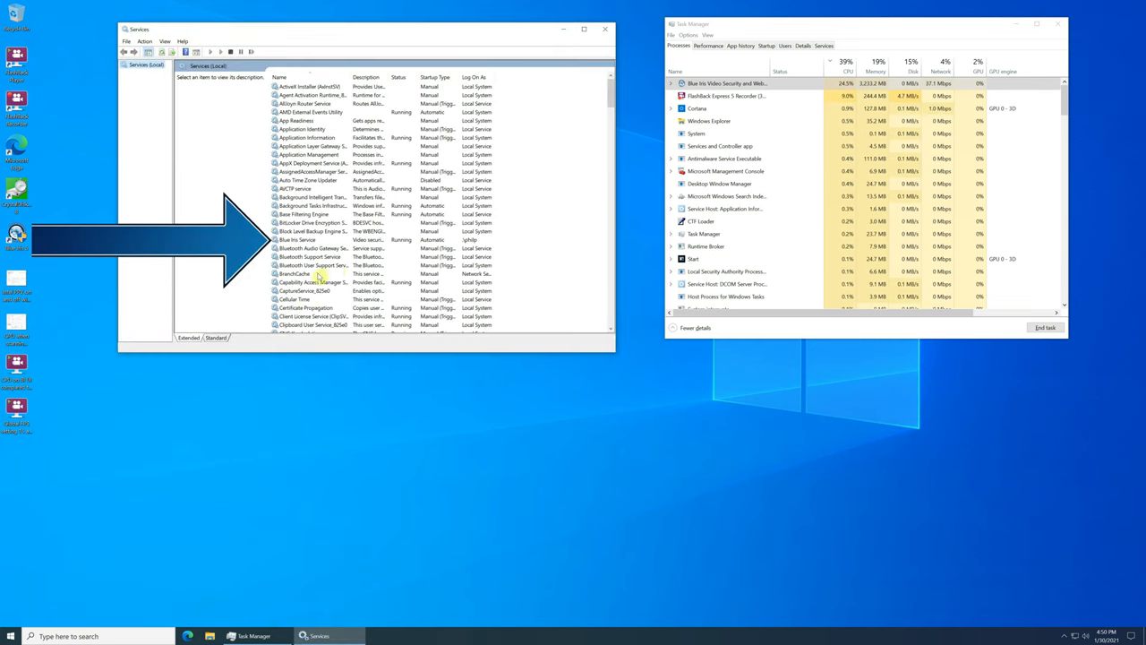
Locate the Blue Iris Service entry in the Windows Services list
{"action": "left_click", "coordinate": [298, 240]}
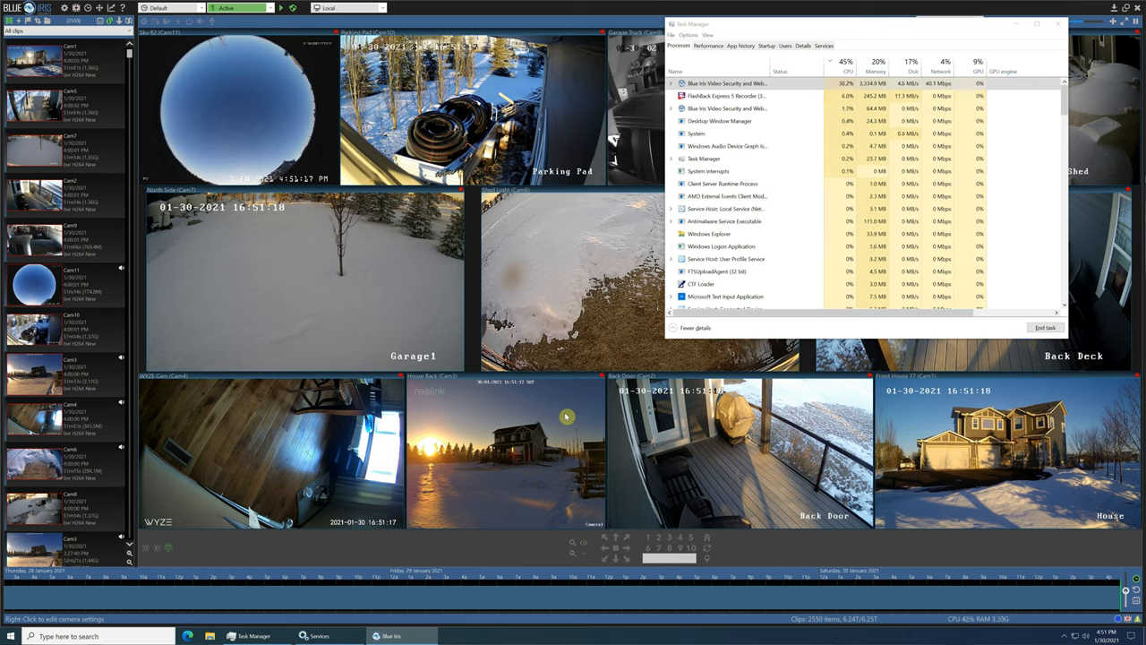
{"action": "mouse_move", "coordinate": [422, 605]}
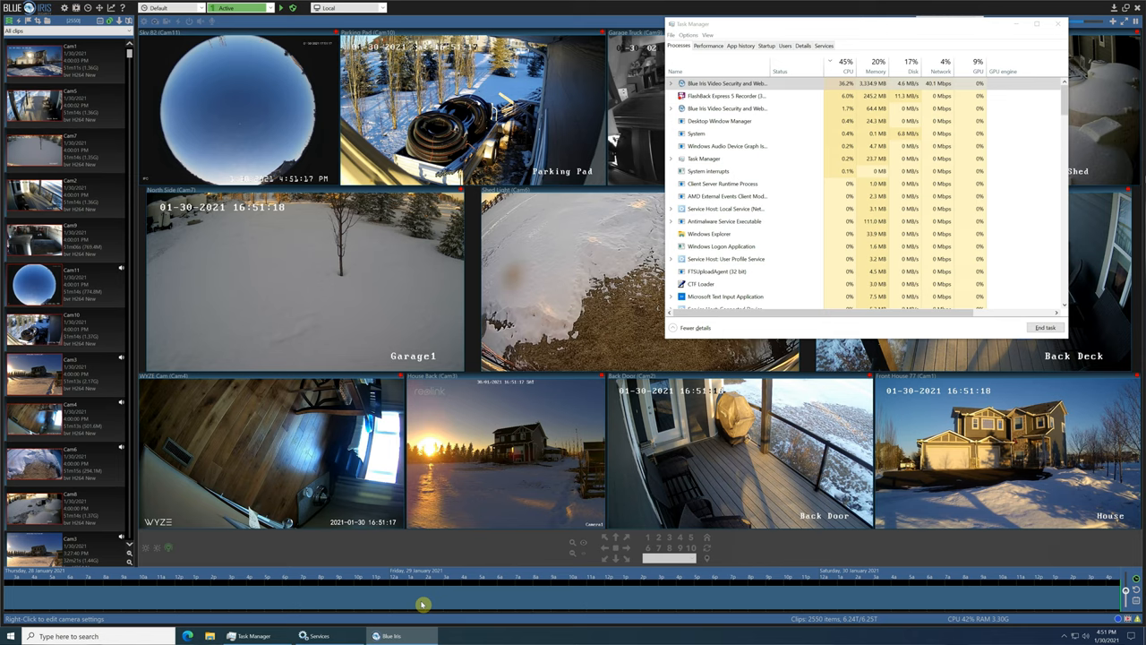
{"action": "left_click", "coordinate": [11, 636]}
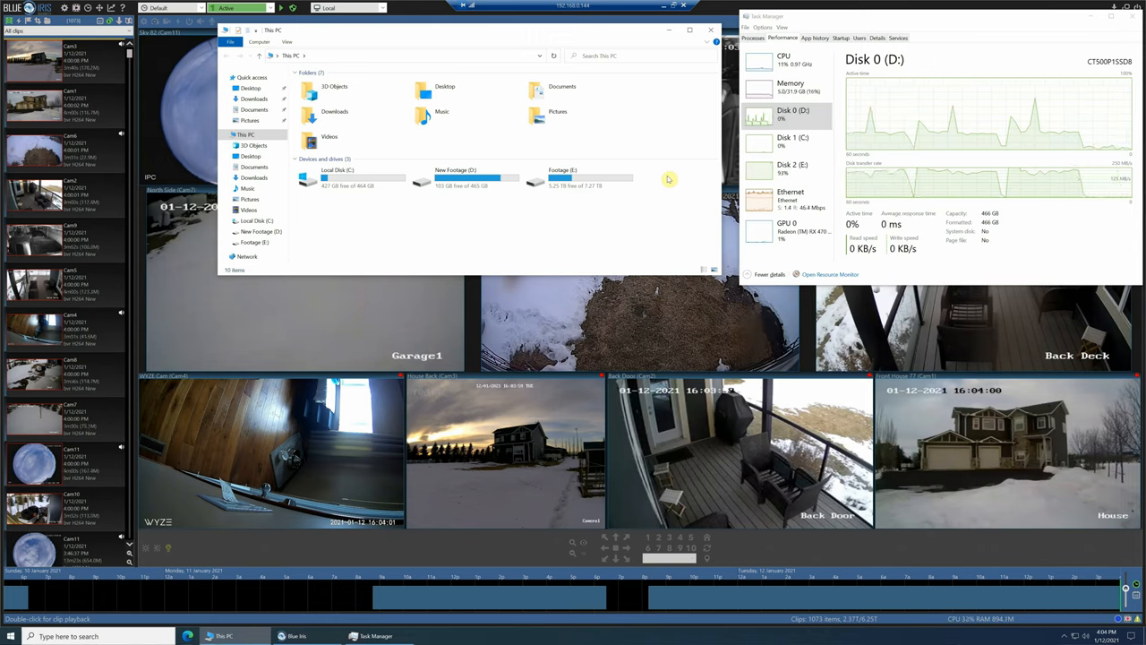
Check CPU, memory, and Disk 2 (E:) footage drive activity in the Performance view
{"action": "left_click", "coordinate": [784, 57]}
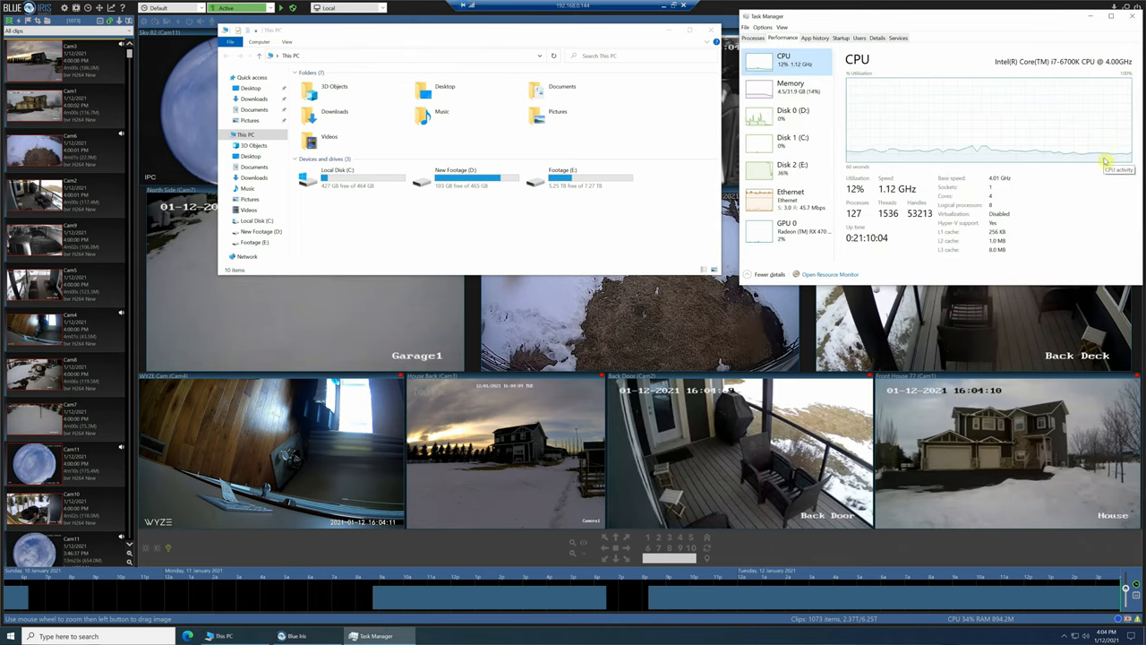
{"action": "left_click", "coordinate": [792, 86]}
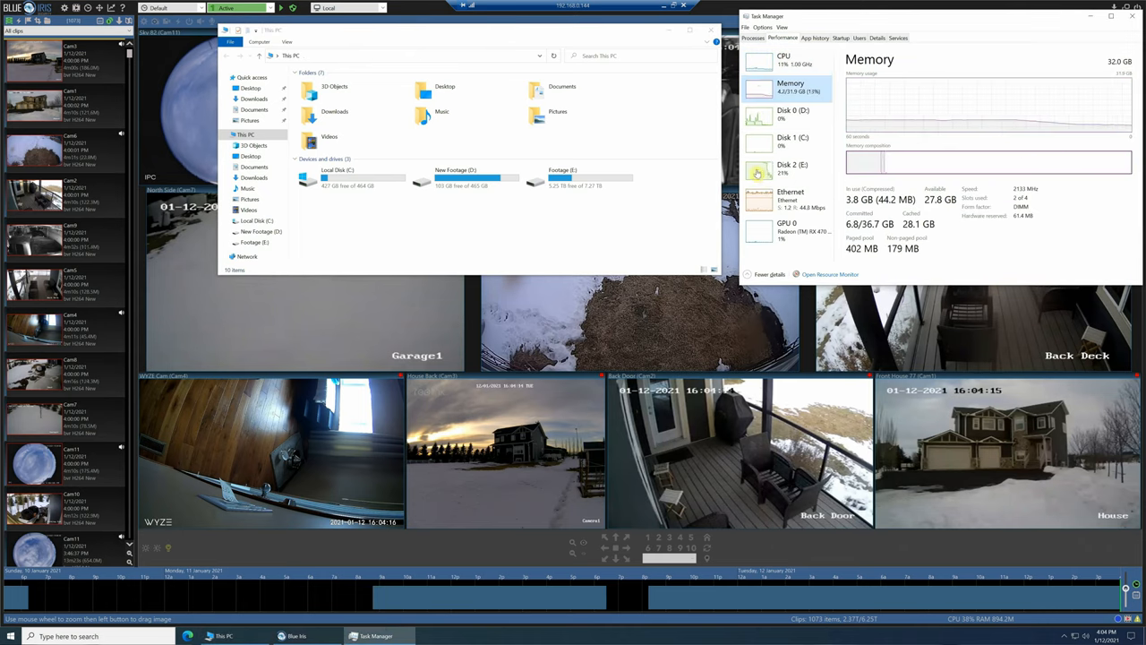
{"action": "left_click", "coordinate": [791, 169]}
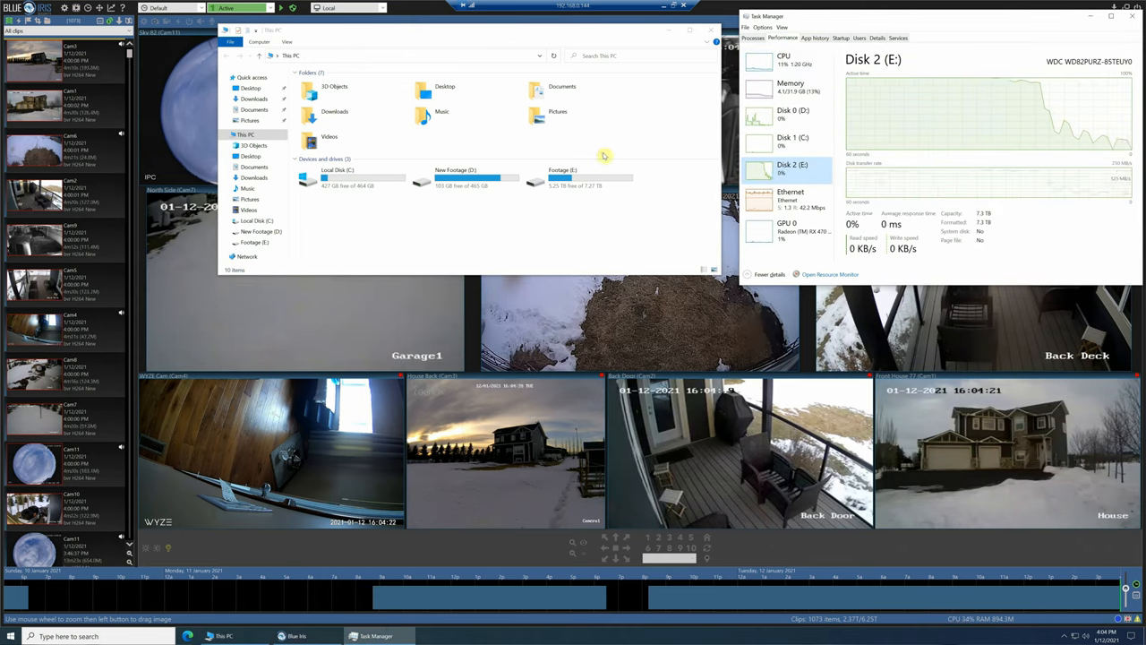
{"action": "mouse_move", "coordinate": [697, 152]}
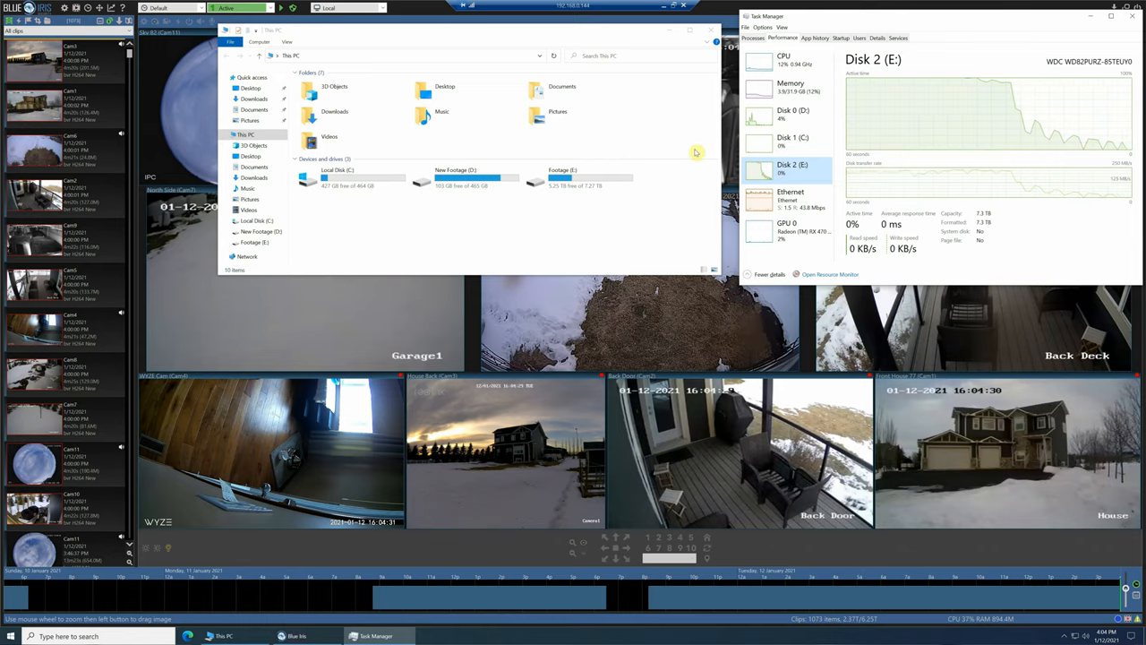